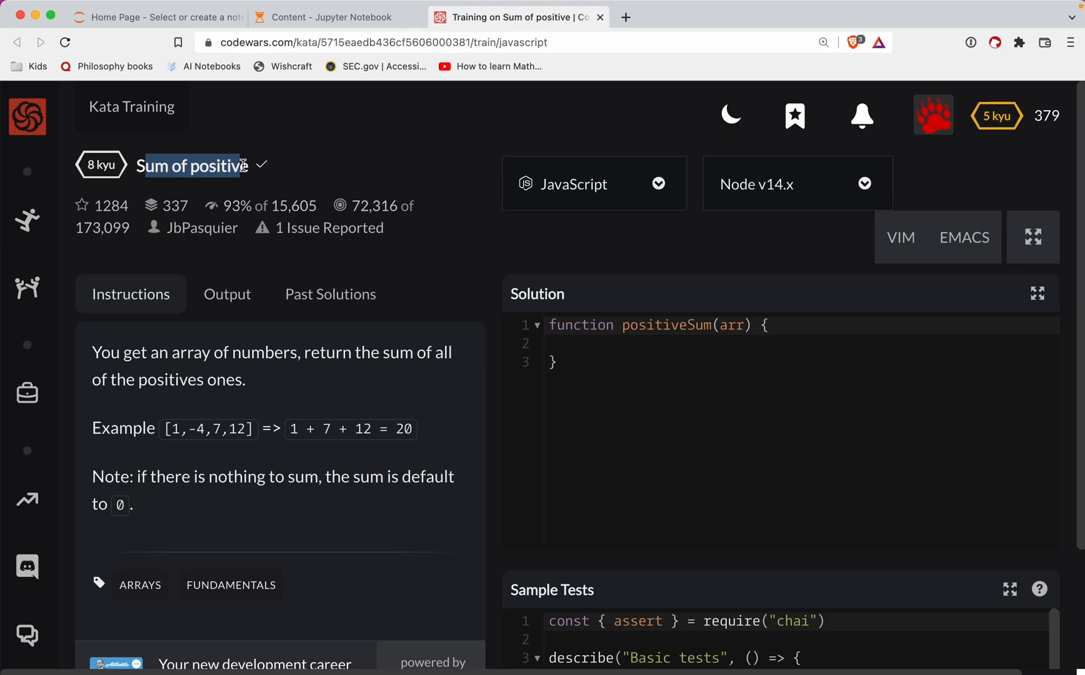
mouse_move(182, 195)
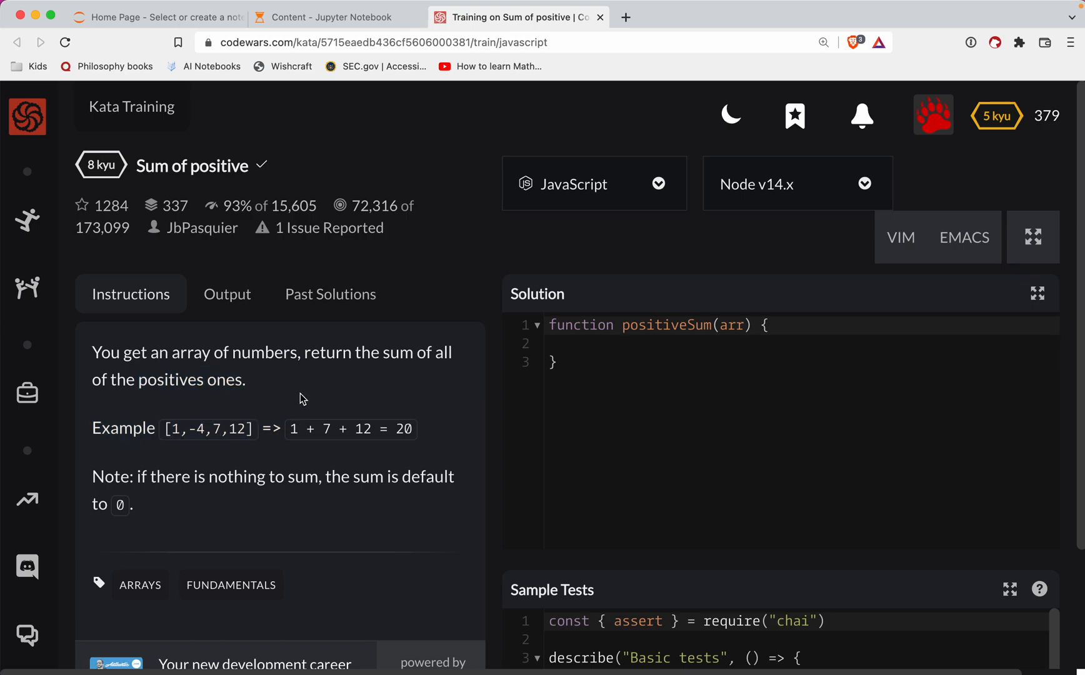
Scroll the 'Sum of positive' kata page down to the Sample Tests panel.
scroll(down, 3)
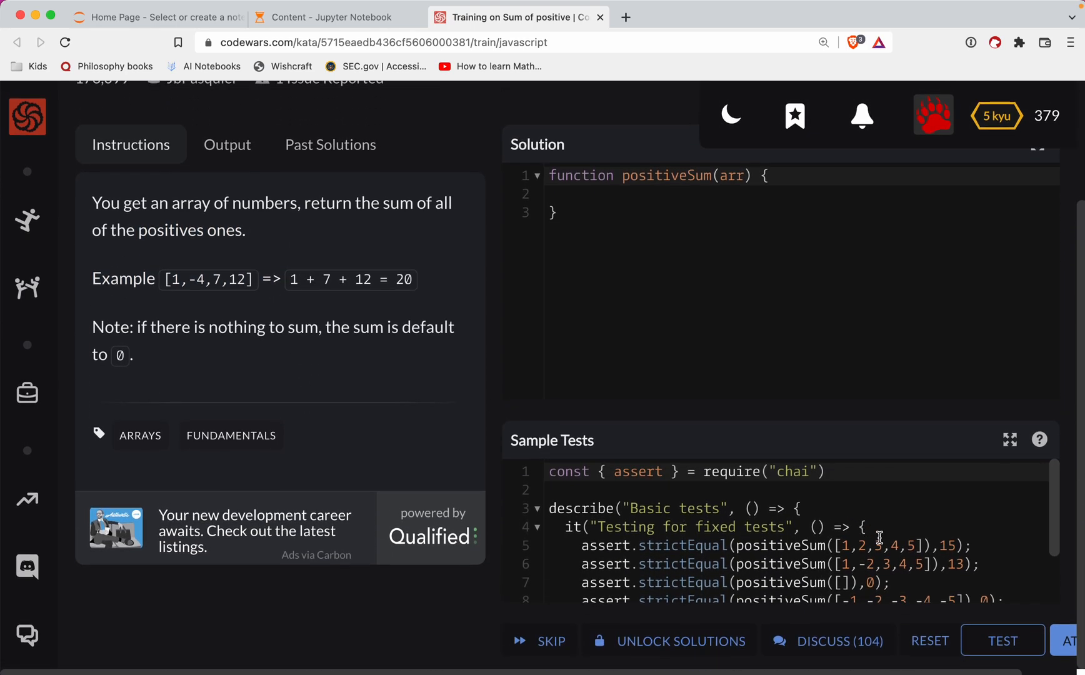
scroll(down, 3)
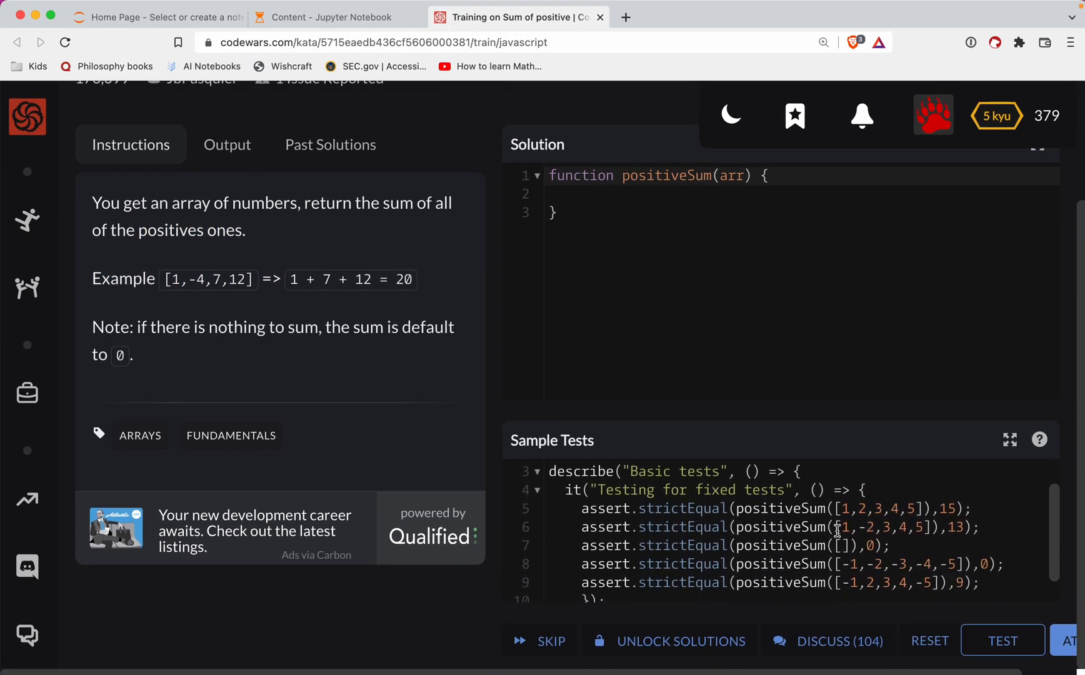
double_click(886, 527)
text(let arr = [1,-2,3,4,5];)
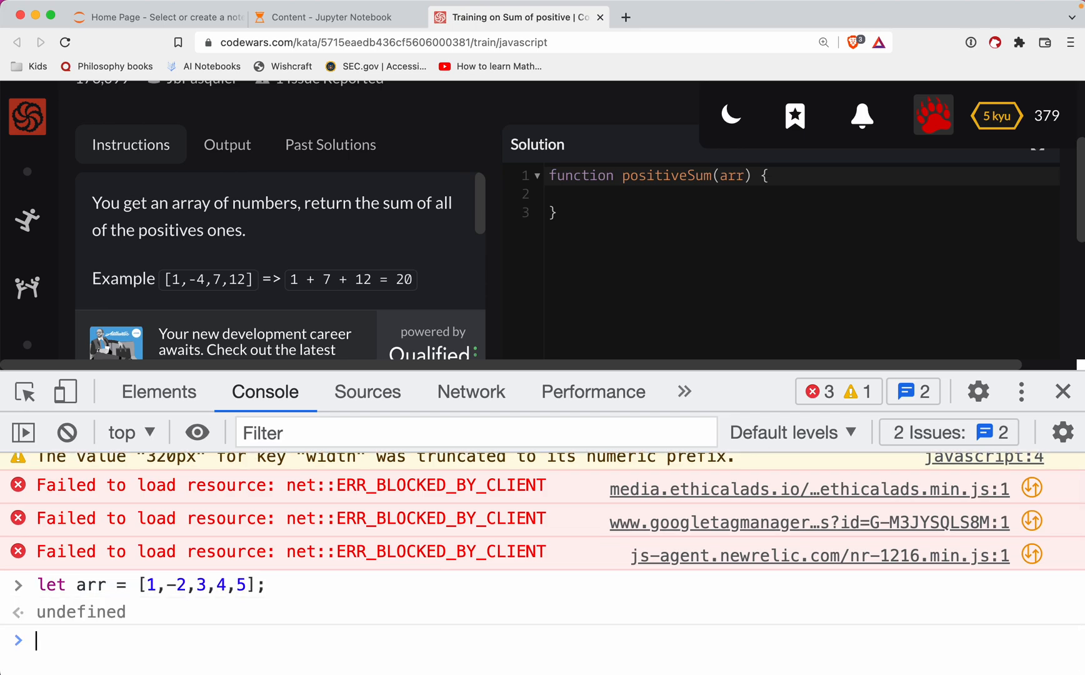
In the console, define arr = [1,-2,3,4,5] and filter it to positives, getting [1, 3, 4, 5].
text(arr.length)
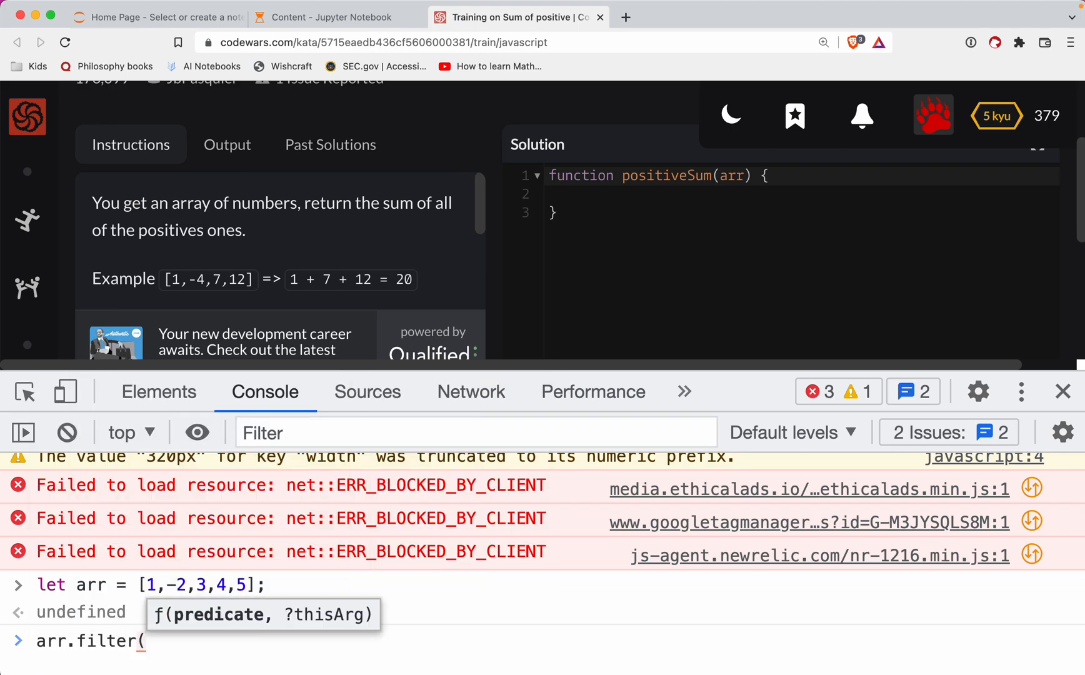
text(ite)
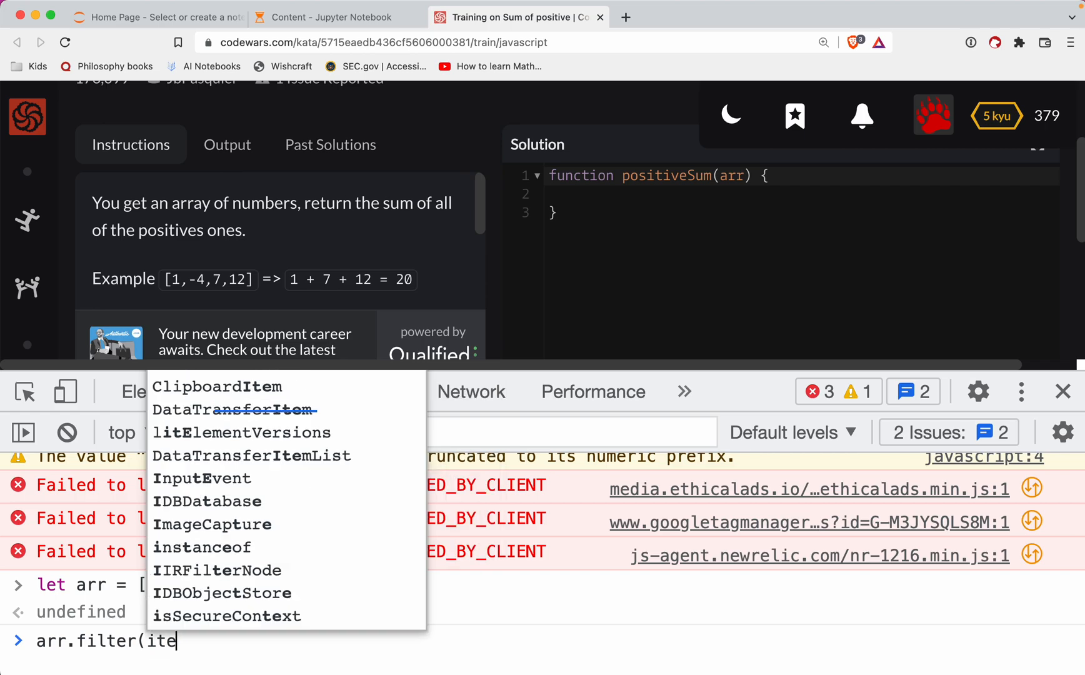
text(m)
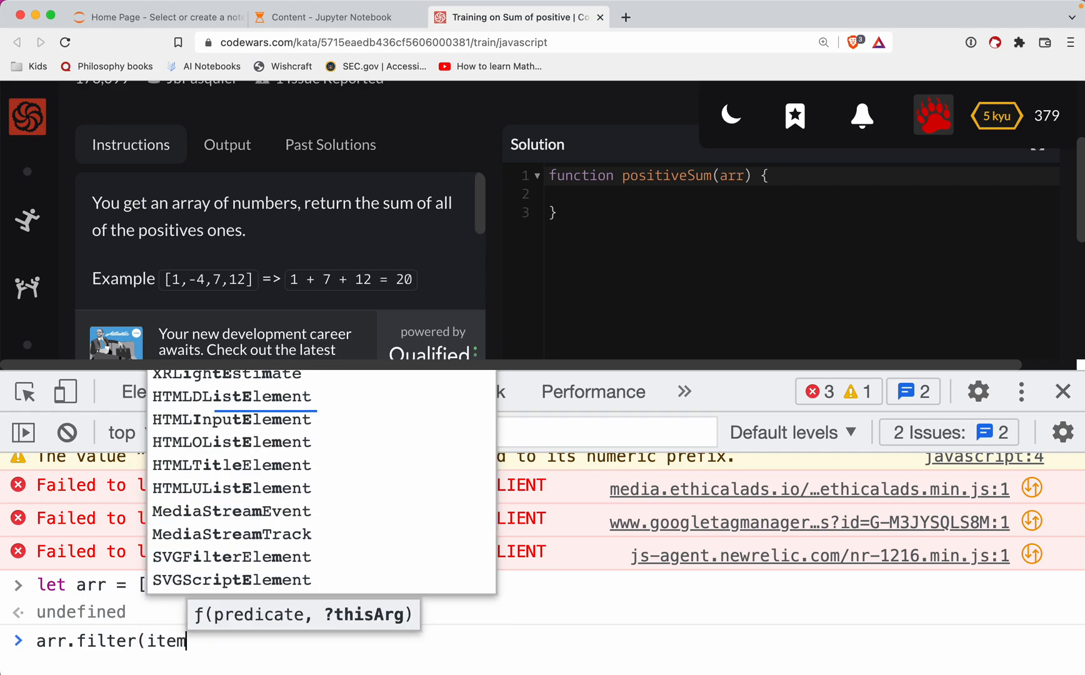
text(=>)
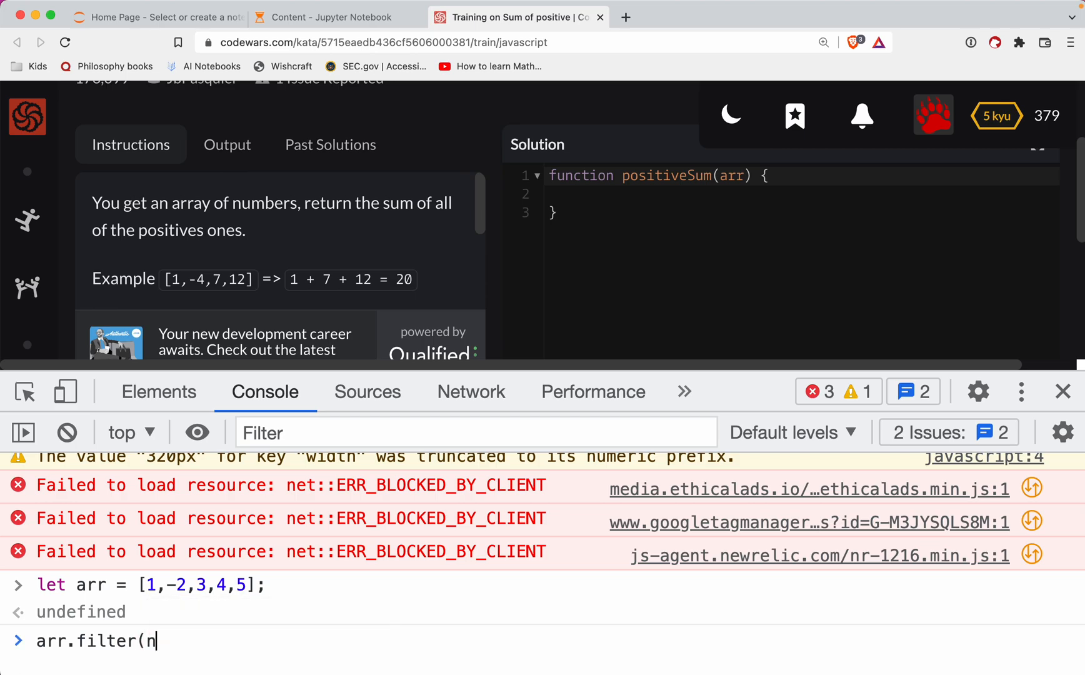
text(umber =>)
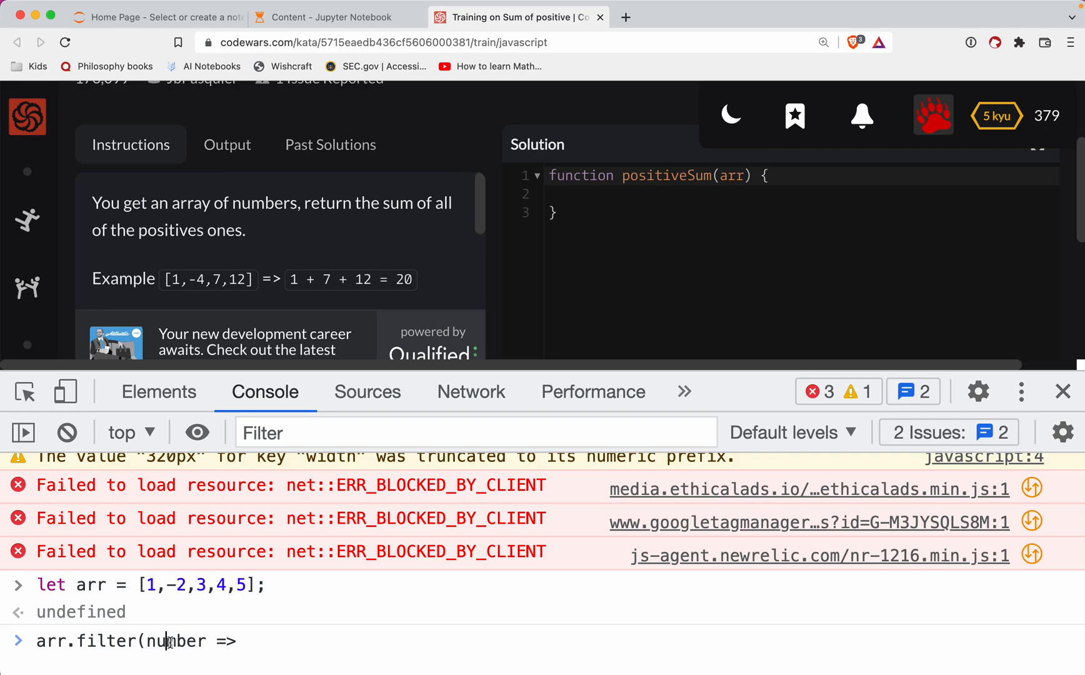
mouse_move(284, 645)
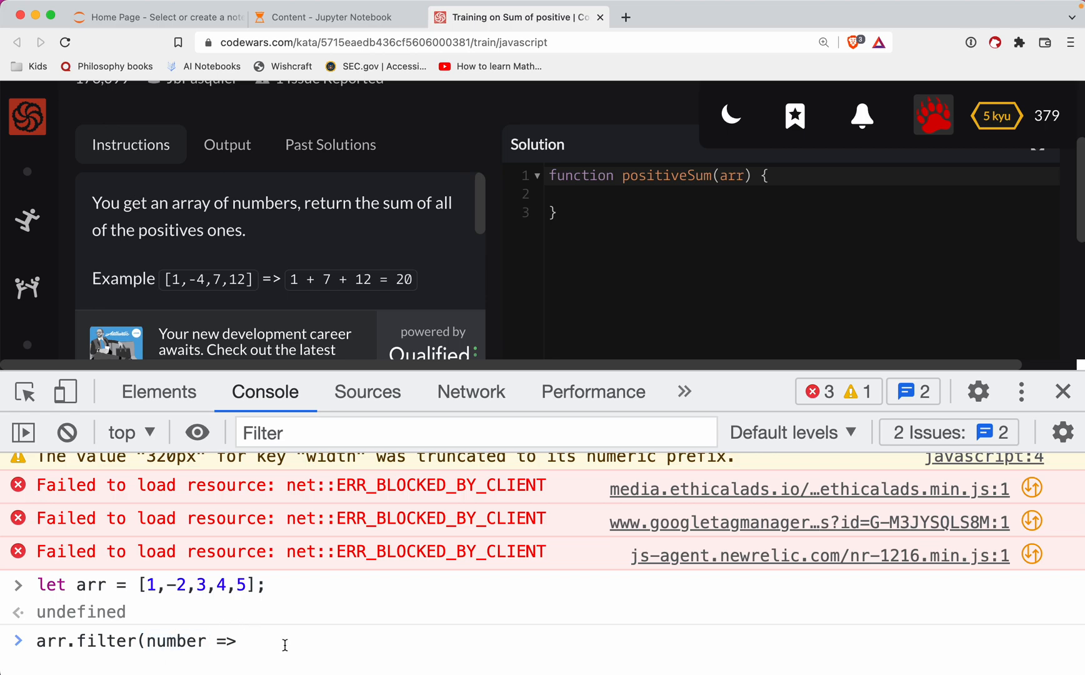
text(number > 0))
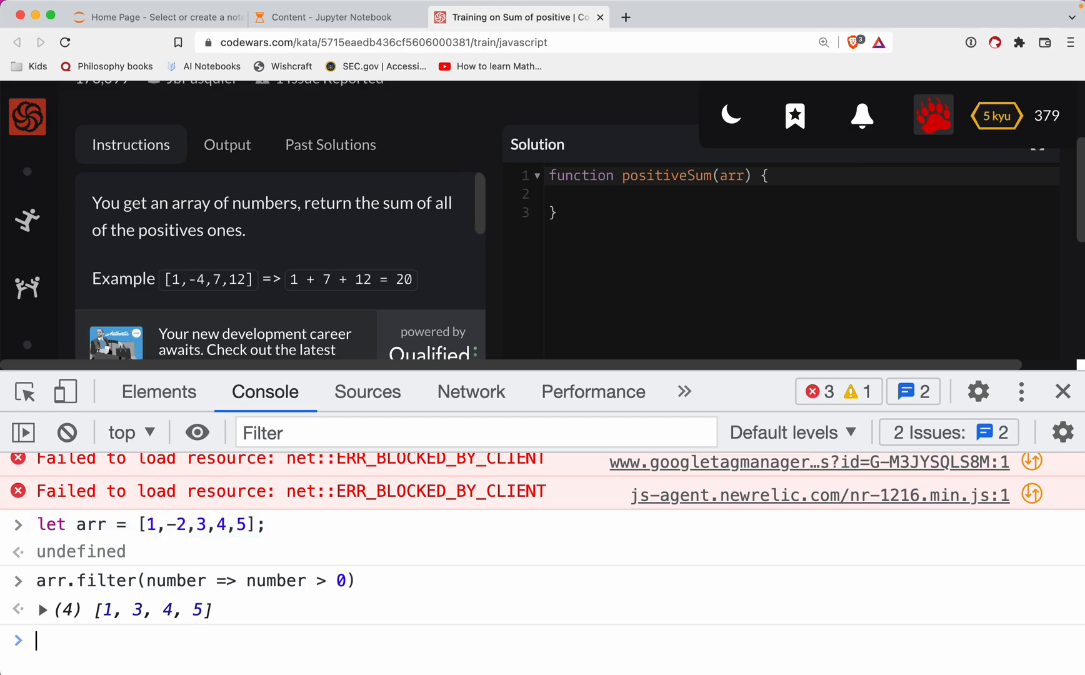
text(arr.filter(number => number > 0).su)
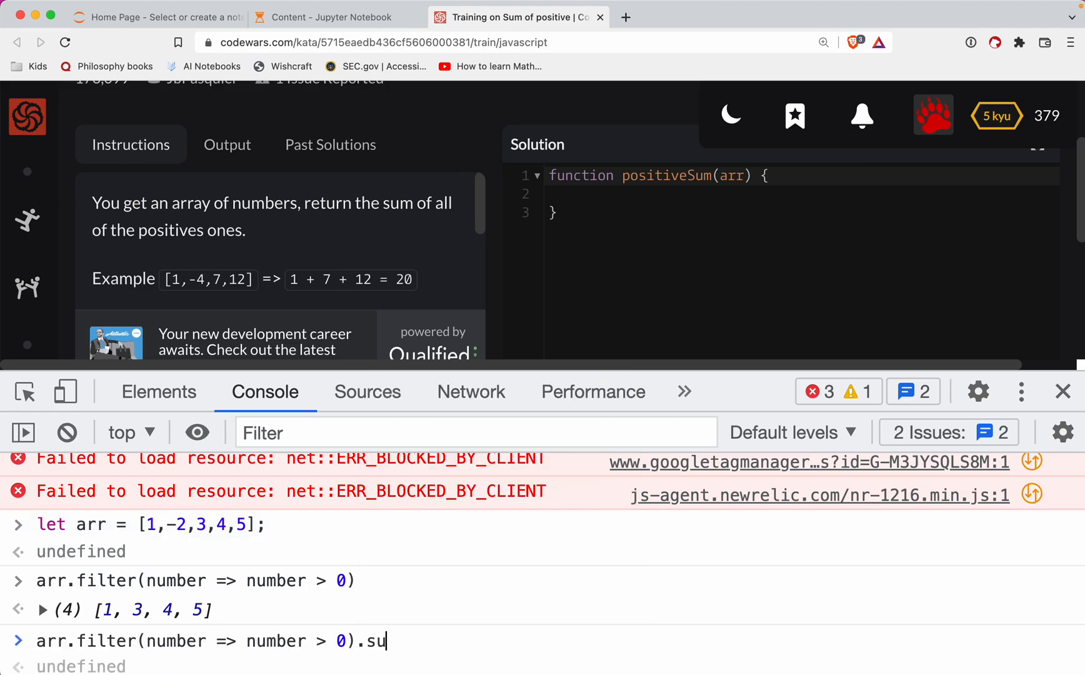
Chain .reduce(() => {}, 0) onto the filtered array in the console, which returns undefined.
key(Backspace)
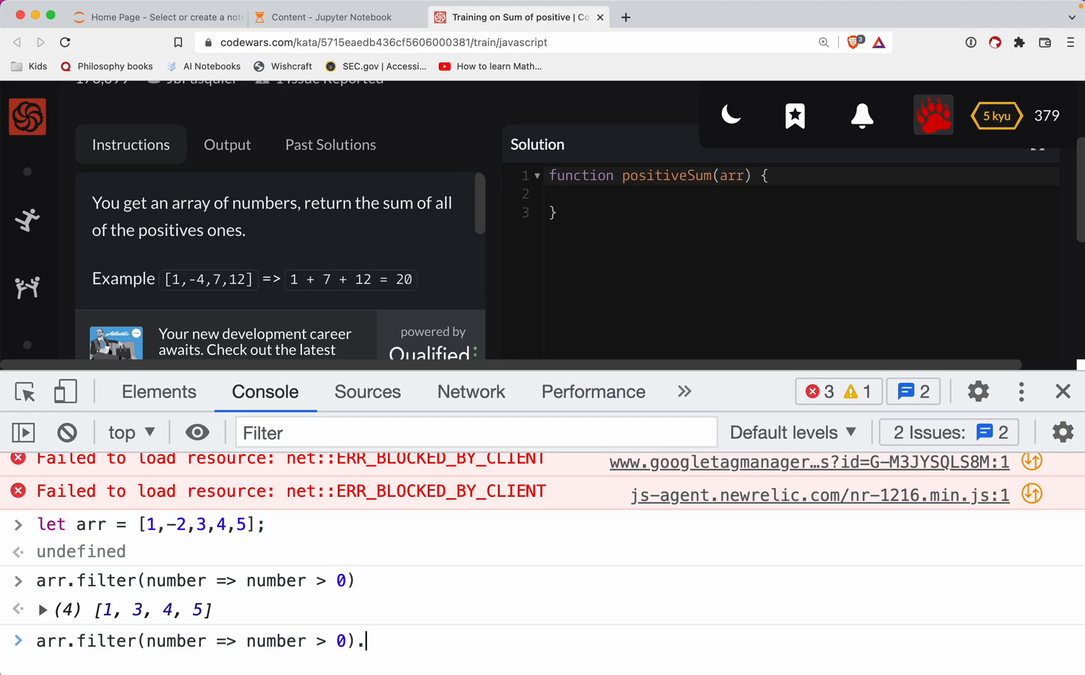
text(reduce()
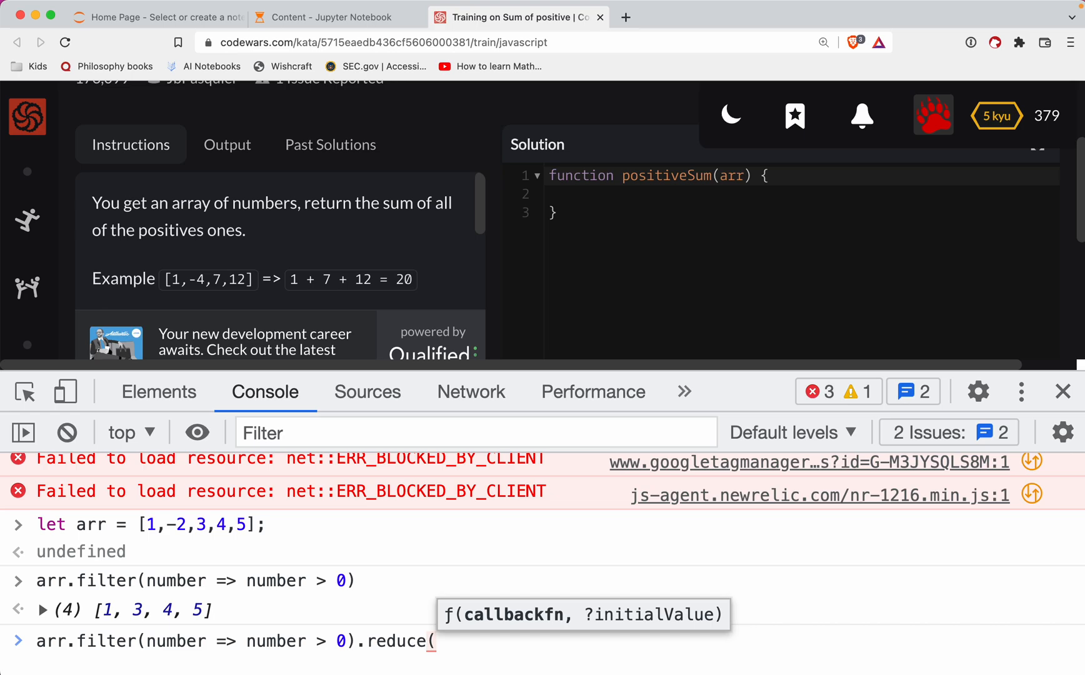
text(()
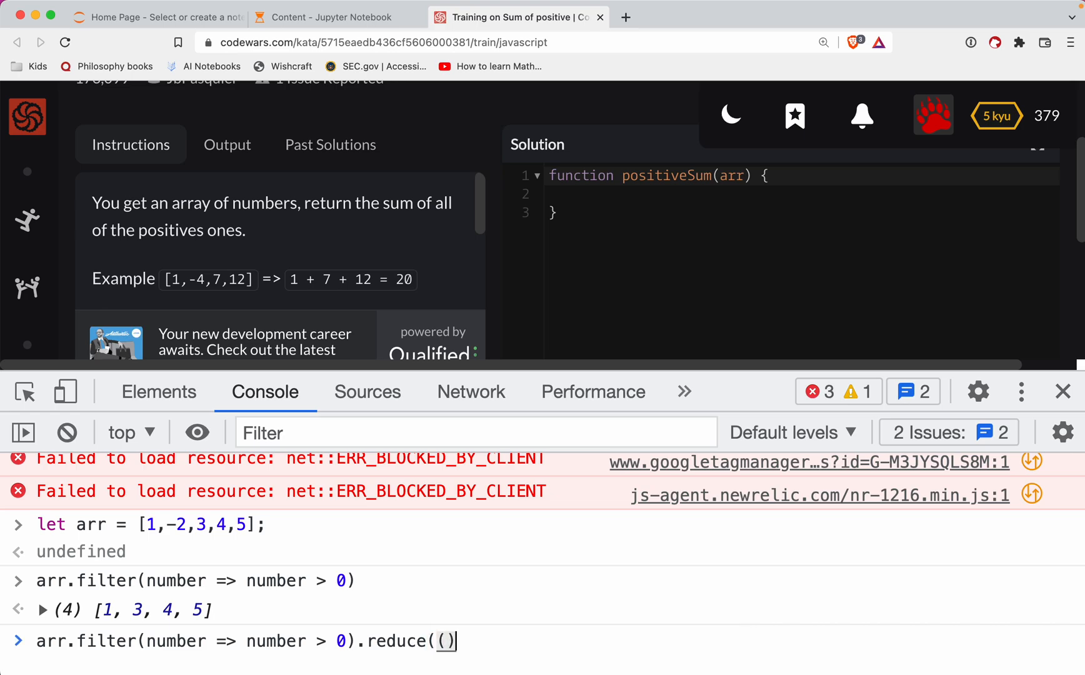
text(()
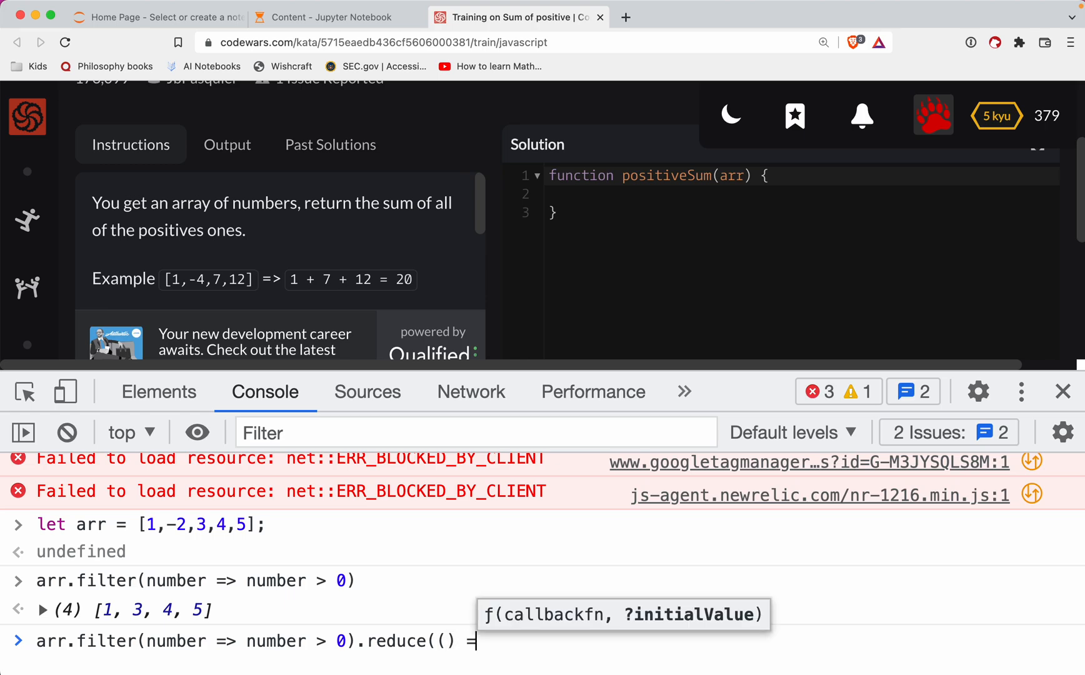
text(>)
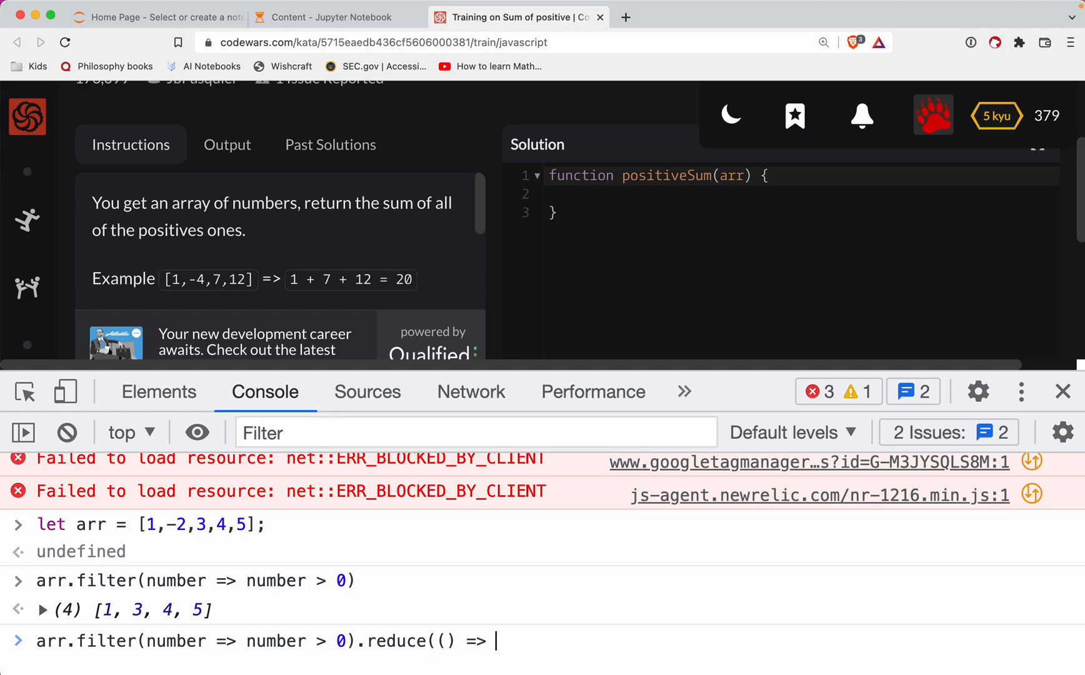
text({})
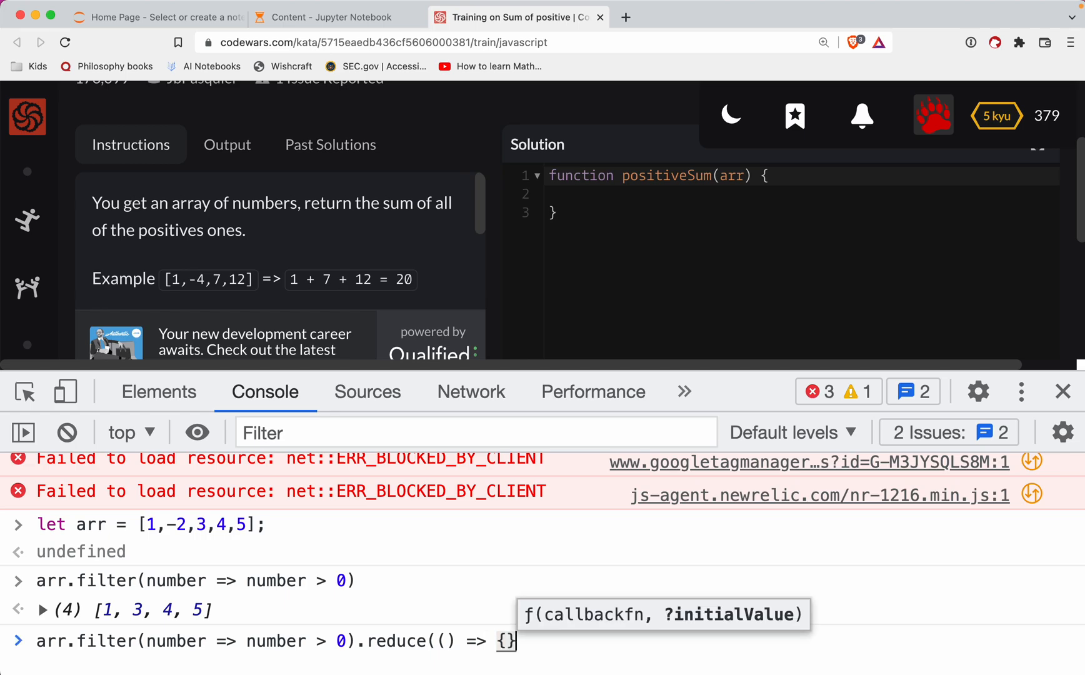
text(,)
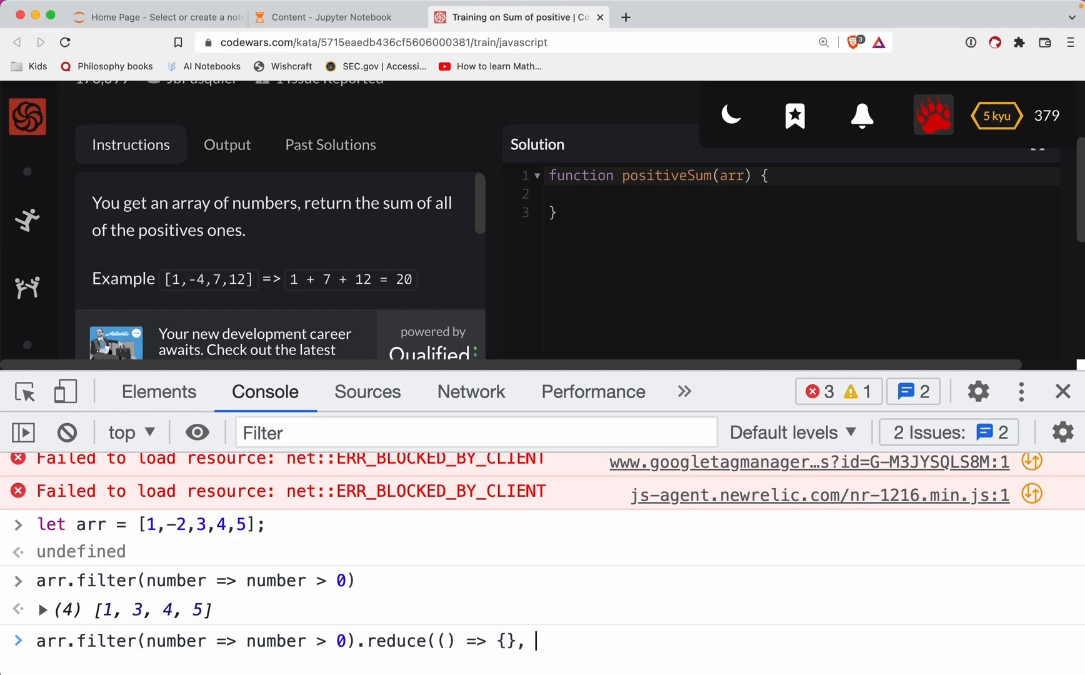
text(0)
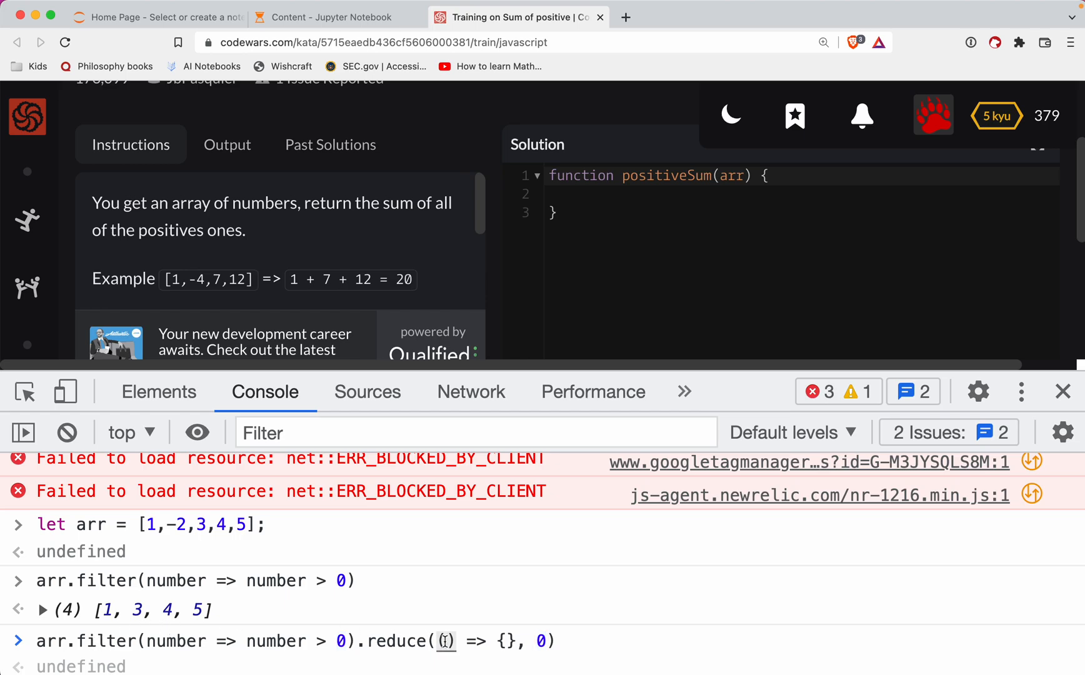
click(805, 16)
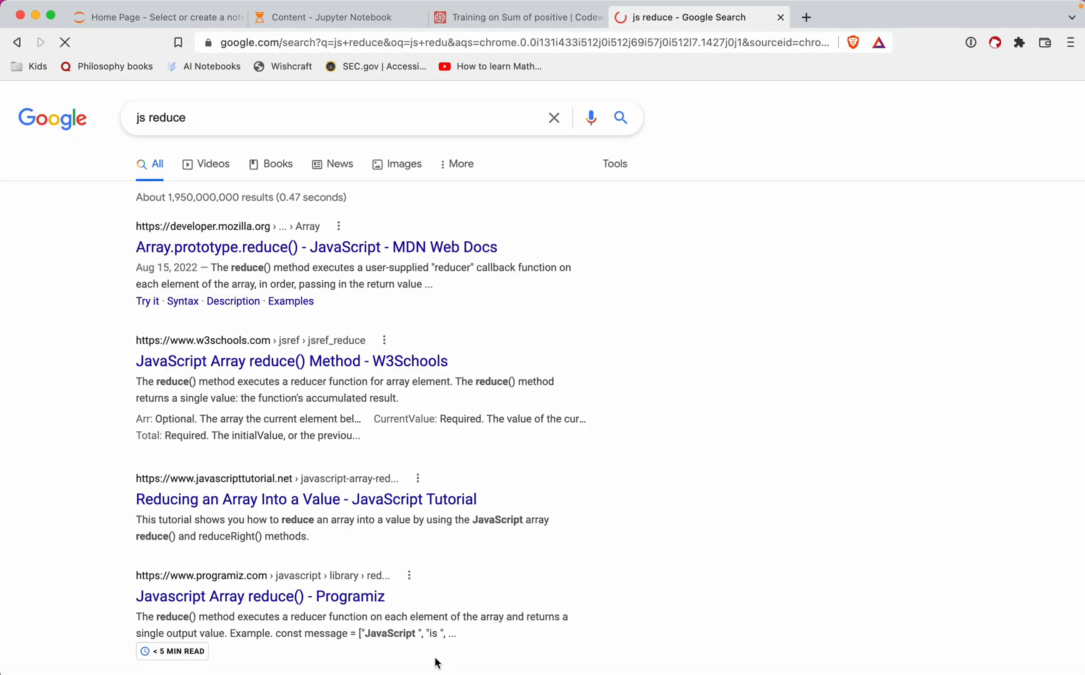
Read the MDN Array.prototype.reduce() syntax, then return to the Codewars kata.
click(315, 248)
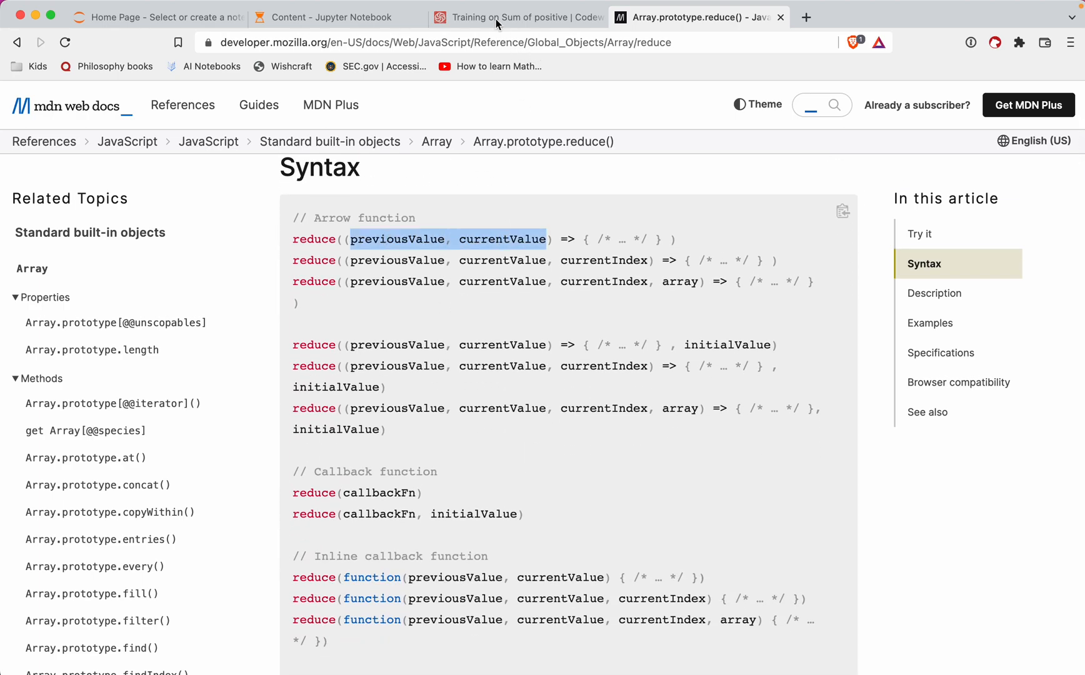
click(515, 16)
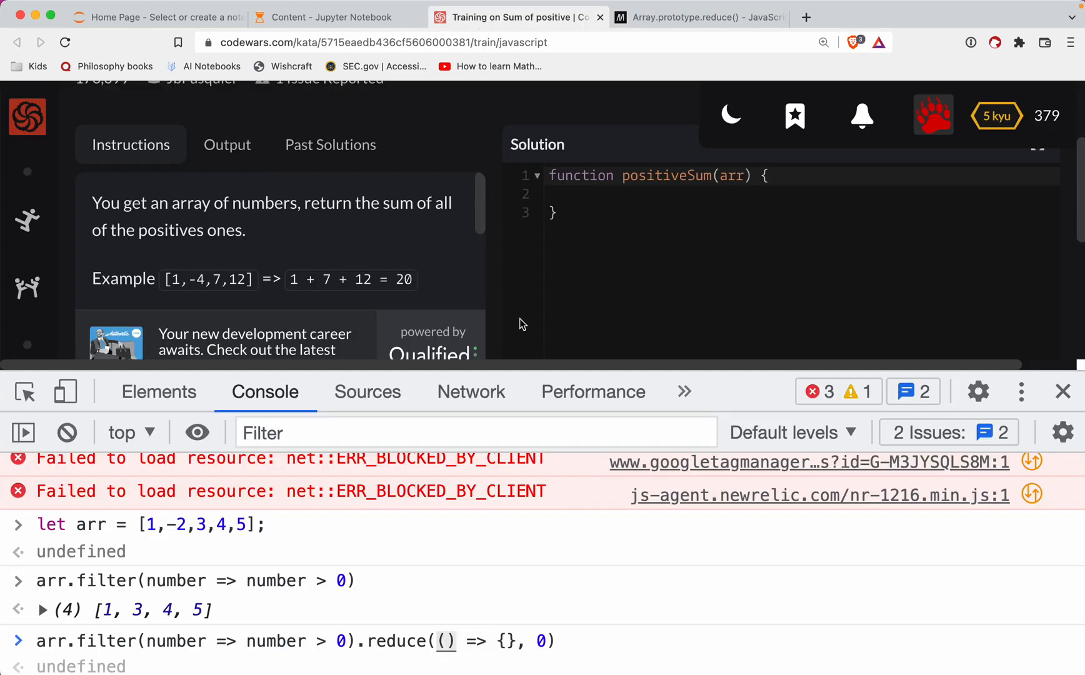
Rewrite the reduce as (total, currentValue) => { return total + currentValue; } so the sum is 13.
text(total)
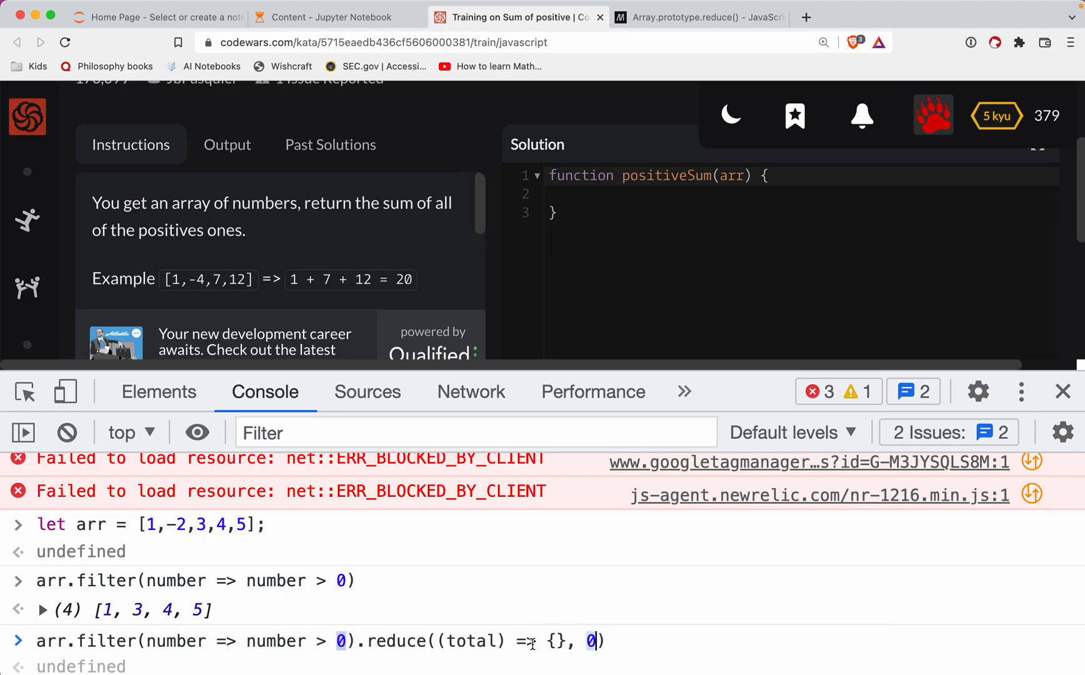
text(, currentValue)
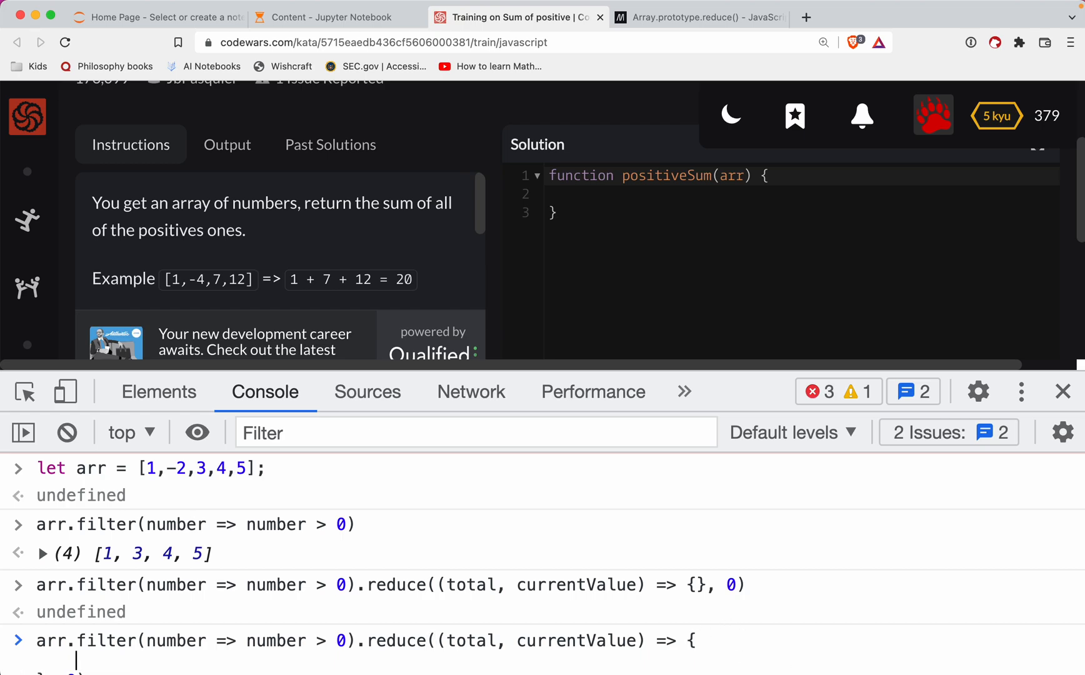
text(return)
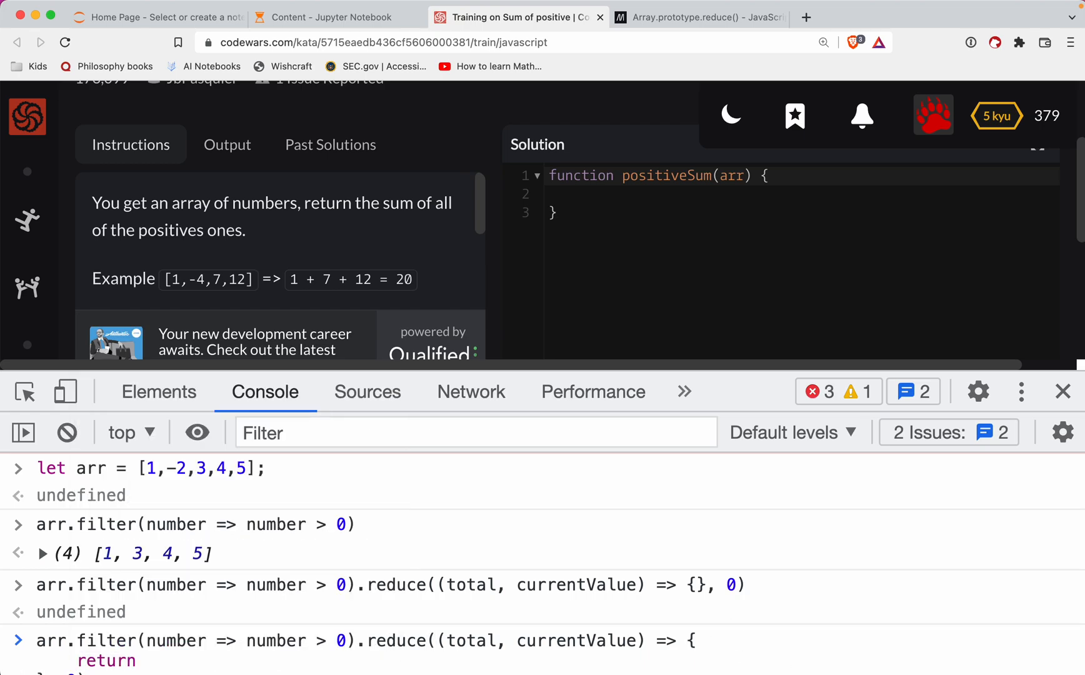
text(total + currentValue;)
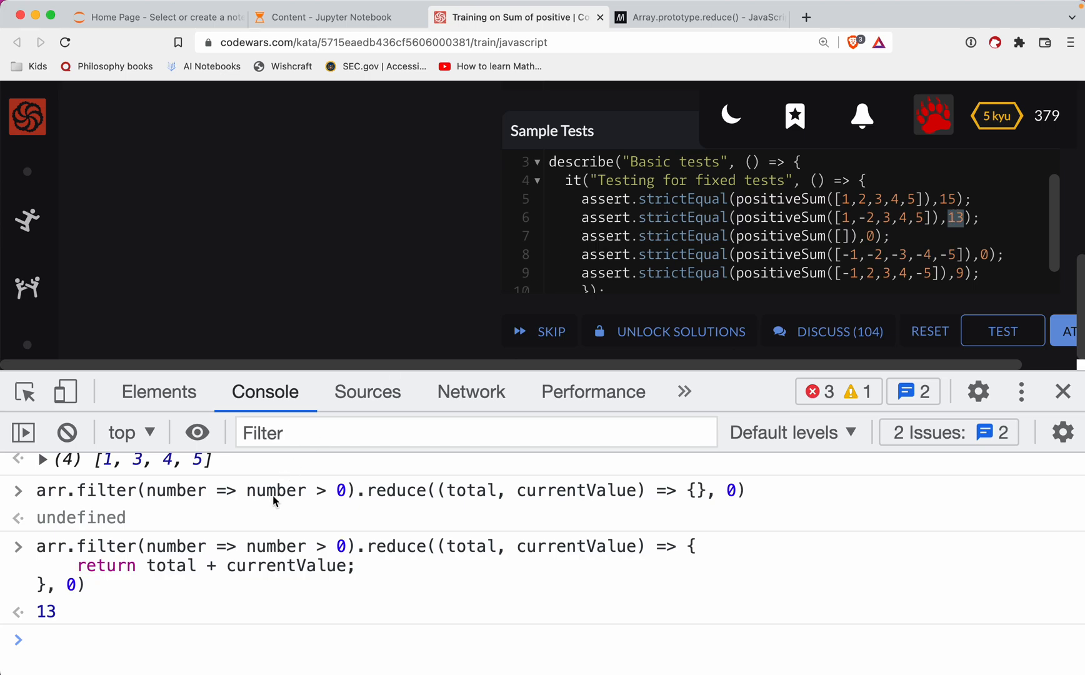
mouse_move(48, 547)
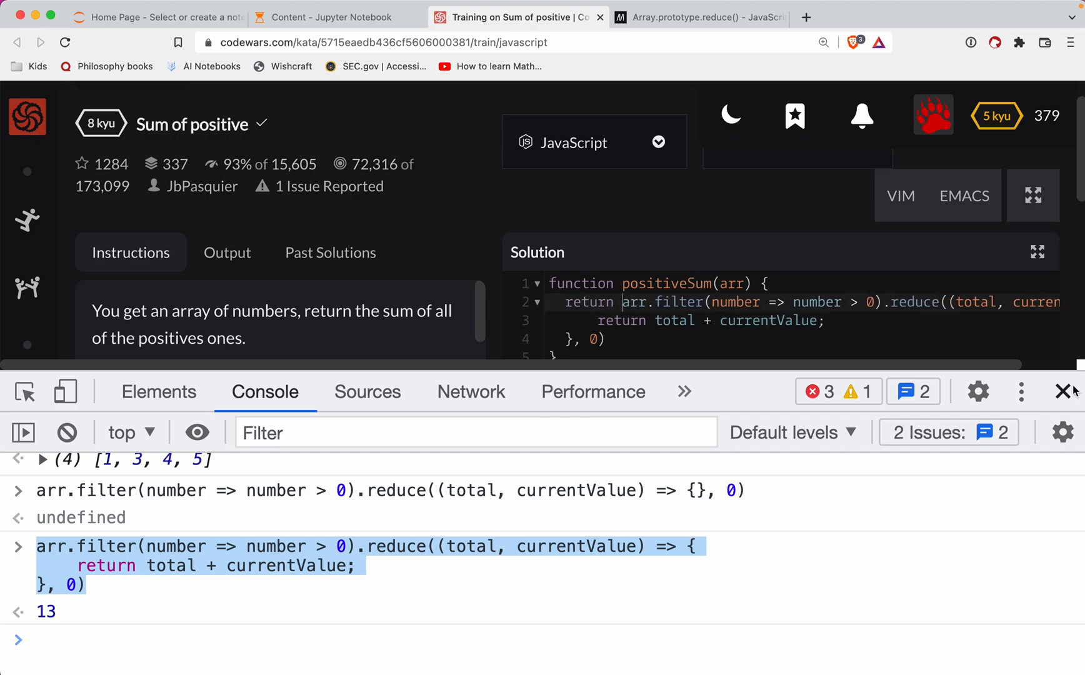
Run the kata tests to get Passed: 101 Failed: 0, then submit the final solution.
click(1064, 391)
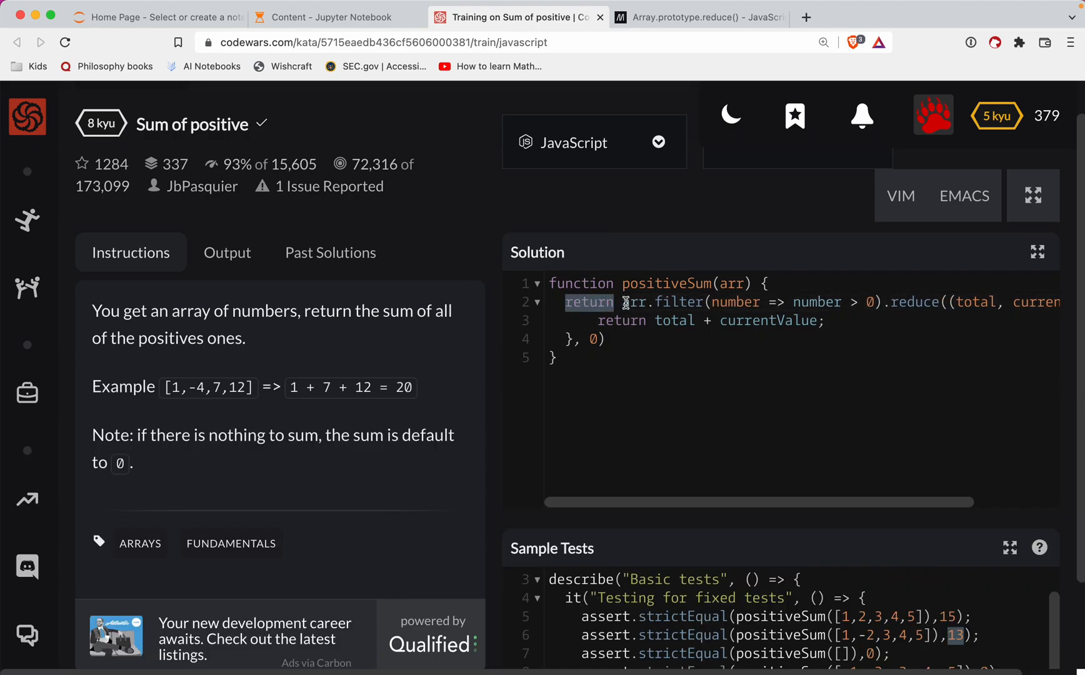
scroll(down, 3)
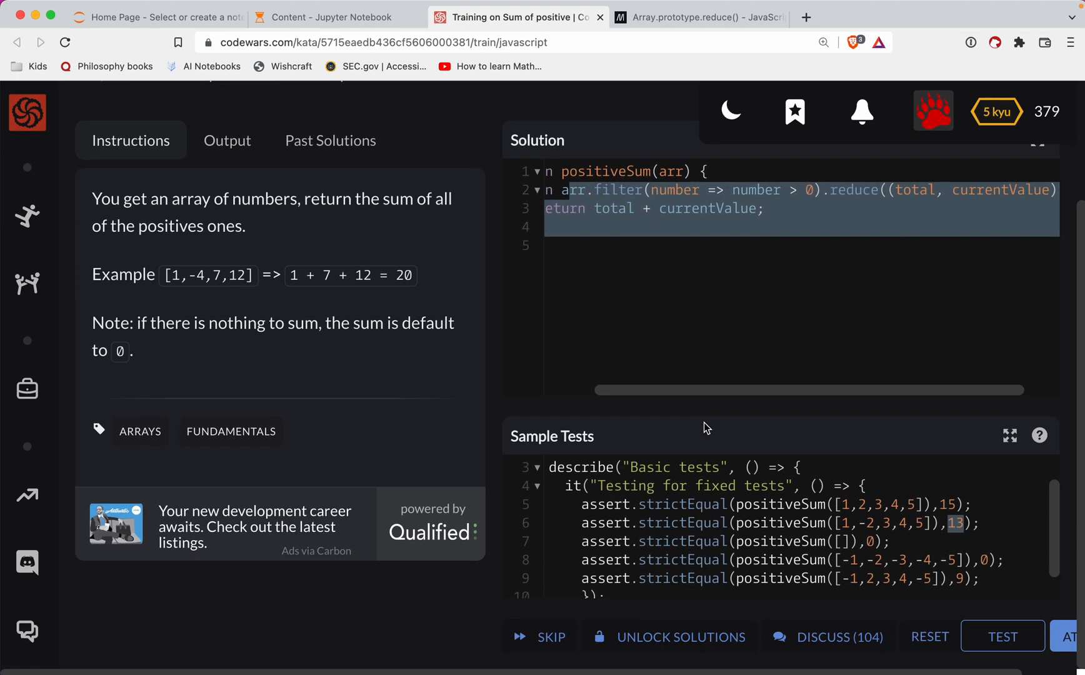
click(1001, 638)
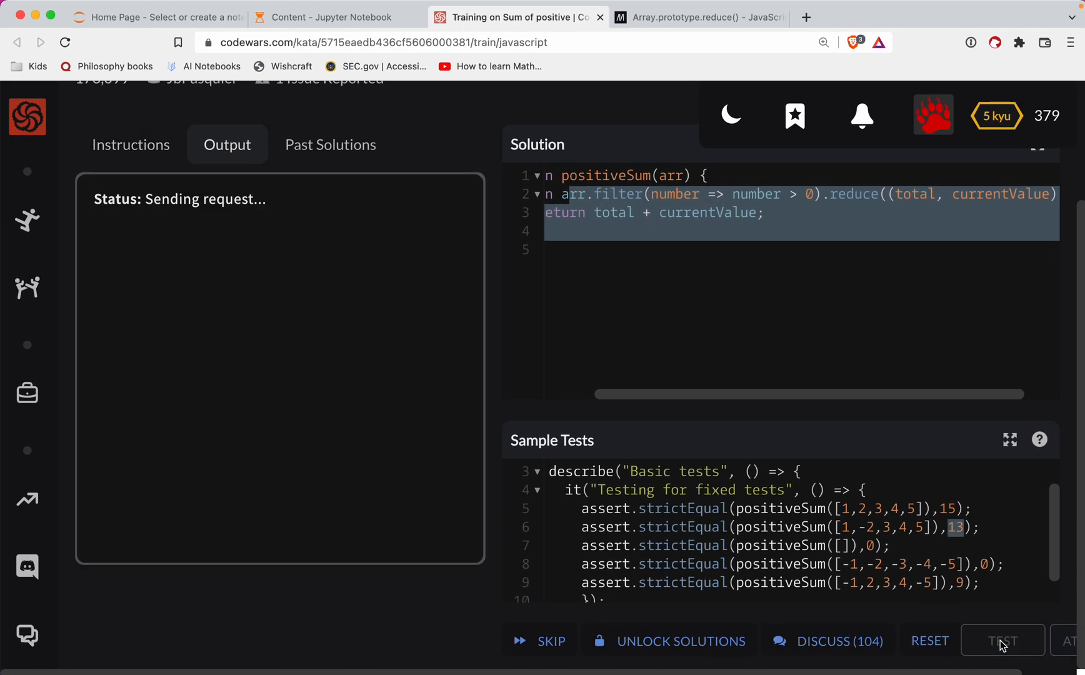
click(1003, 640)
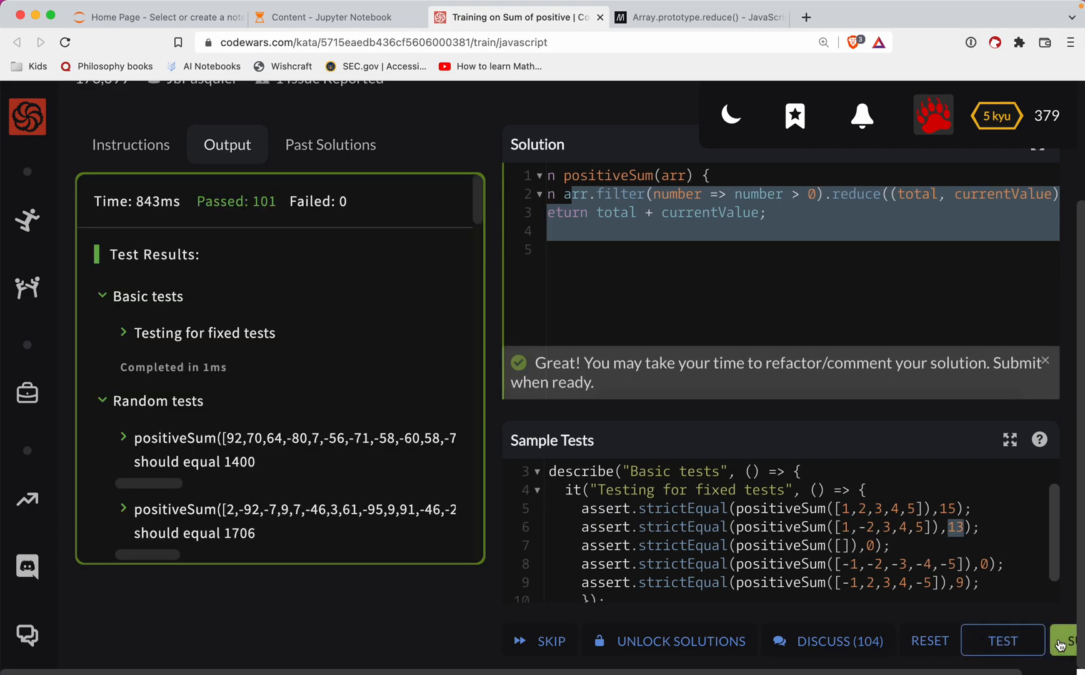
click(1072, 640)
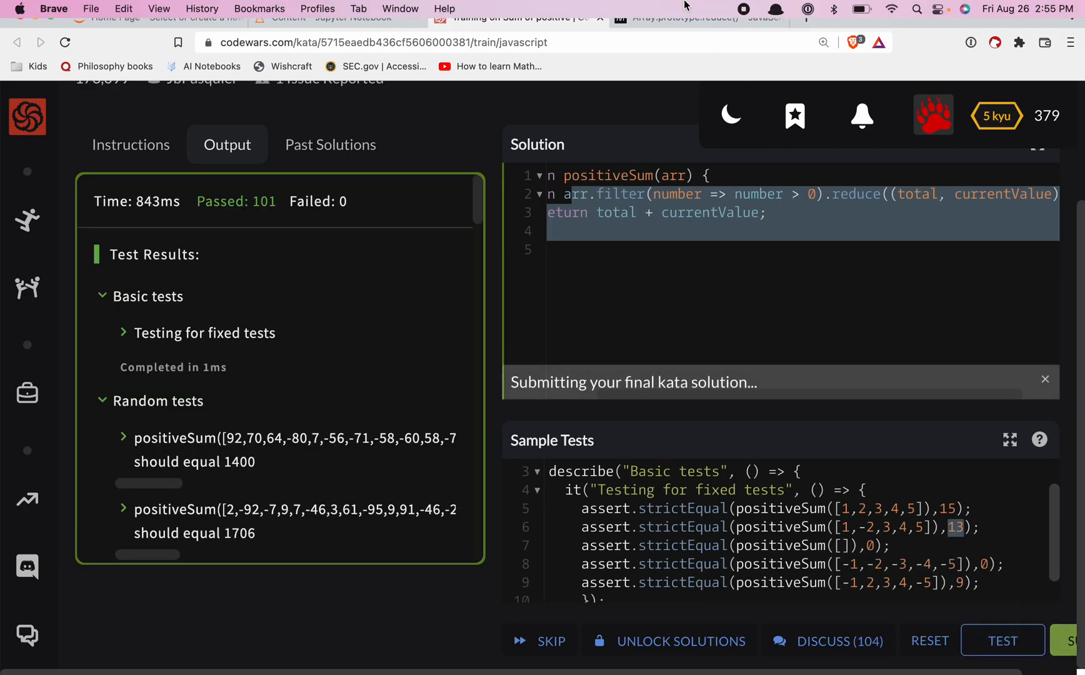